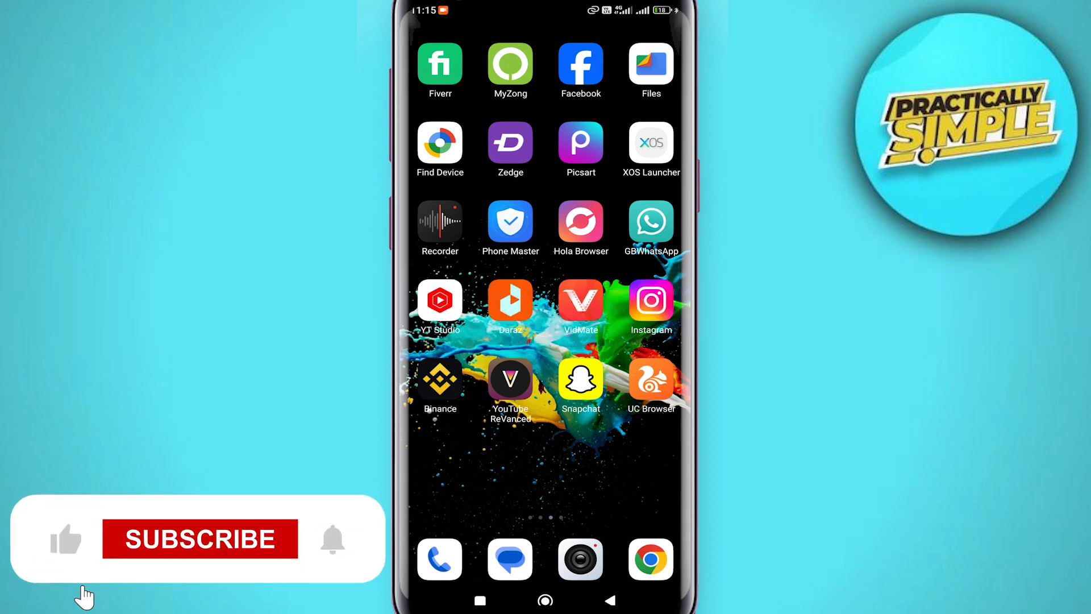
Step: Launch Instagram and go to your own profile page
{"action": "left_click", "coordinate": [650, 299]}
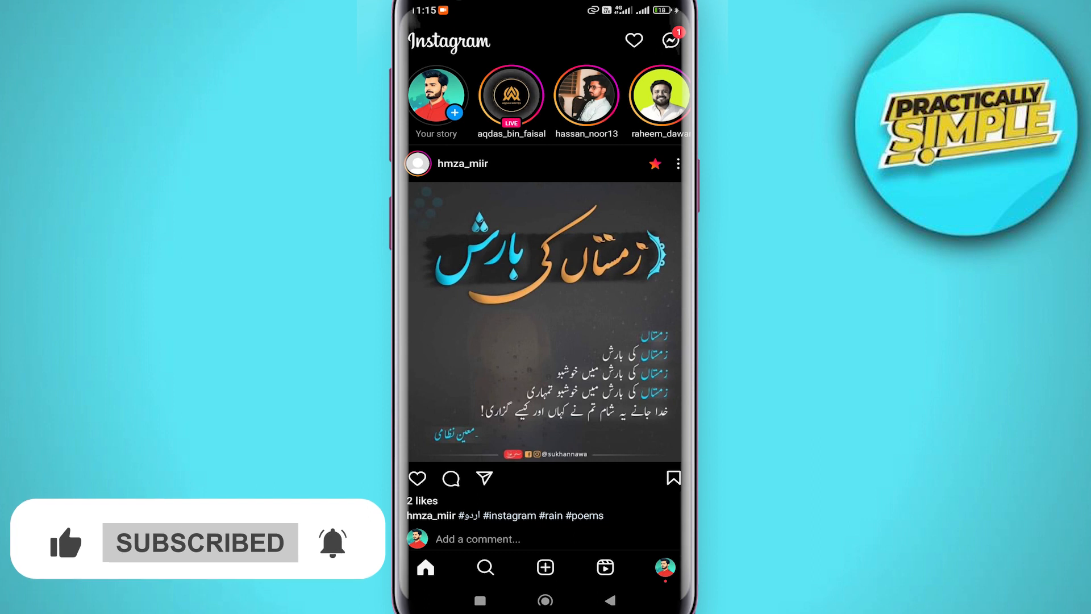
{"action": "left_click", "coordinate": [664, 566]}
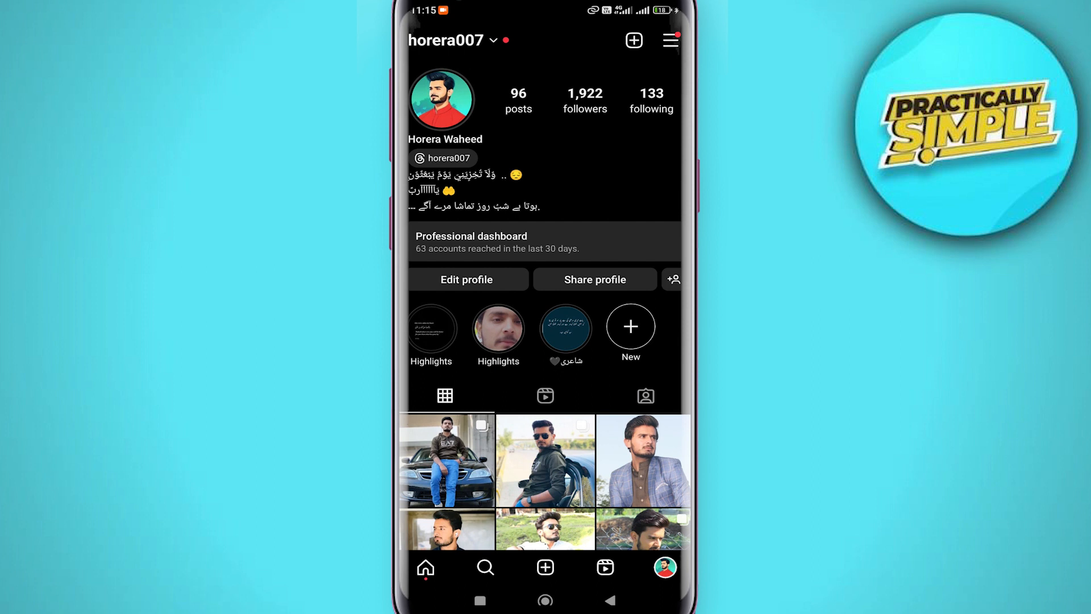
Step: Reach Creator tools and controls via the profile menu's Settings and privacy
{"action": "left_click", "coordinate": [670, 41]}
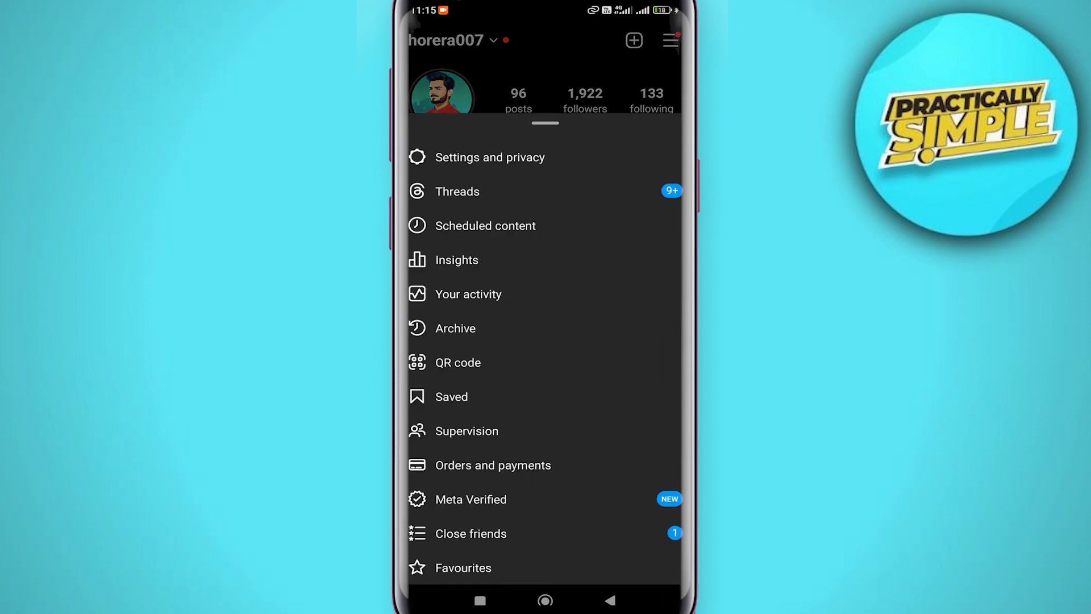
{"action": "left_click", "coordinate": [491, 157]}
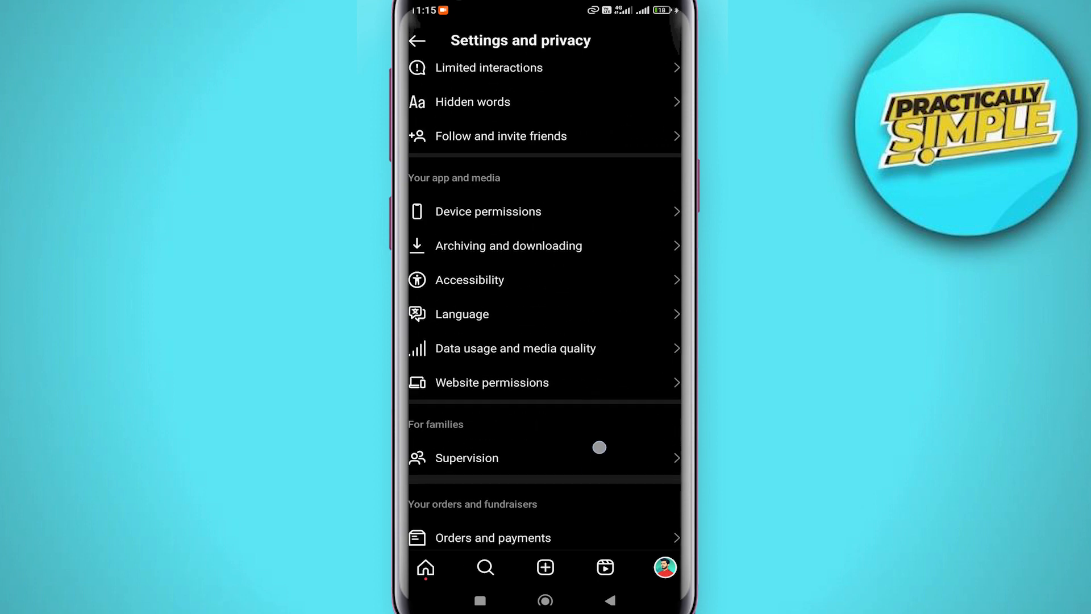
{"action": "scroll", "scroll_direction": "up", "scroll_amount": 3}
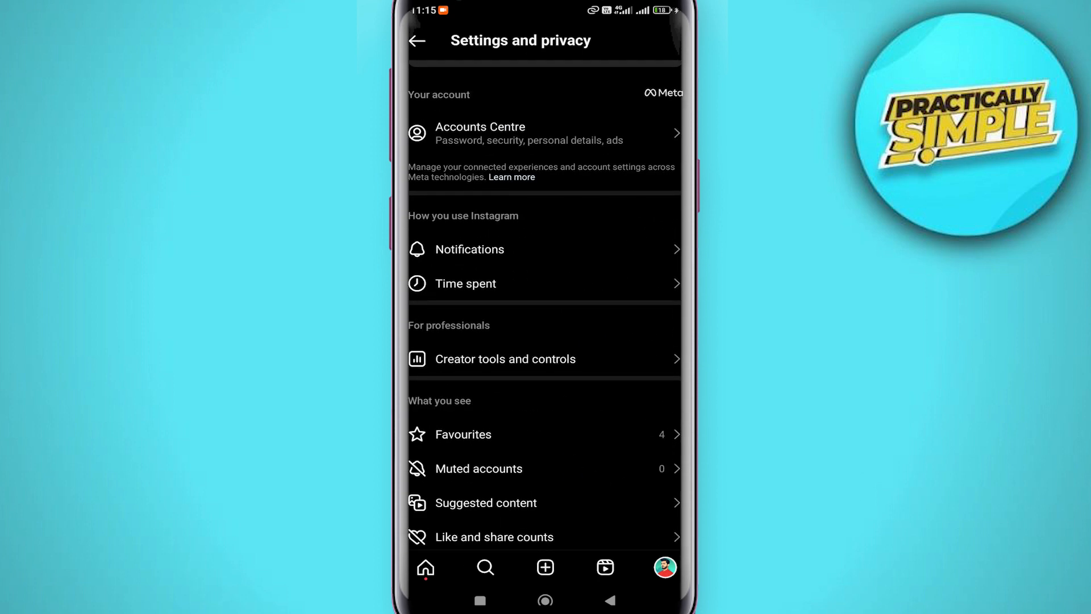
{"action": "left_click", "coordinate": [506, 358]}
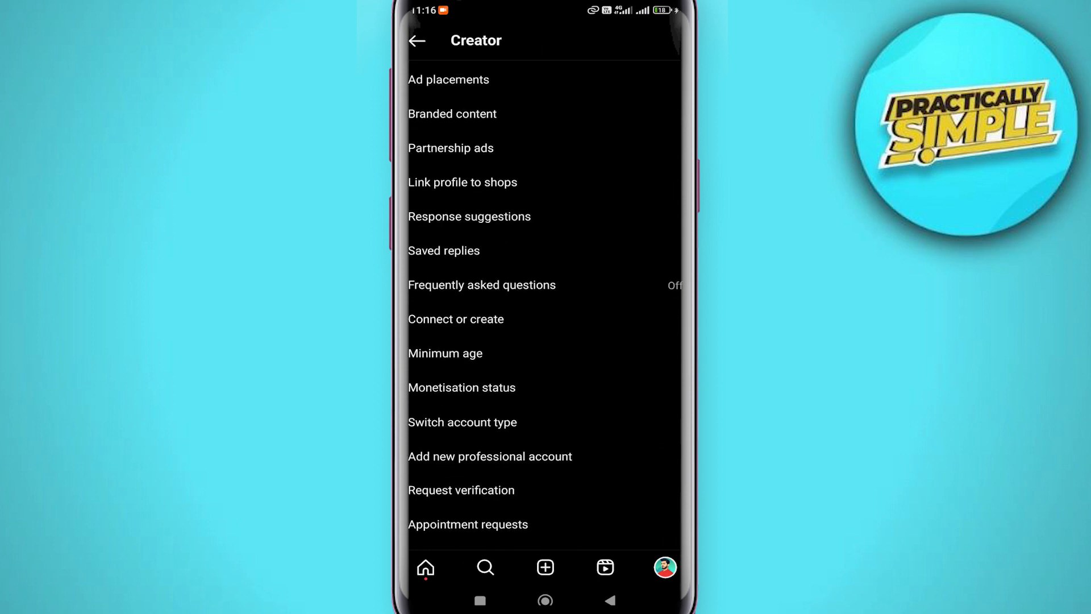
Step: Start switching the account type to a personal account
{"action": "left_click", "coordinate": [463, 422]}
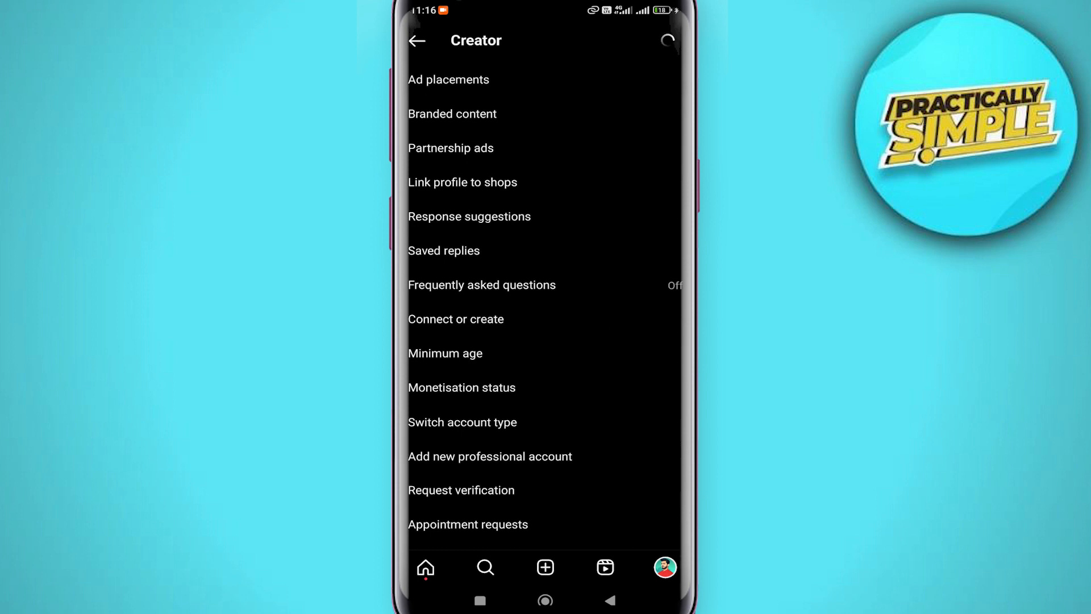
Step: Return to the home feed and view active contacts in direct messages
{"action": "left_click", "coordinate": [417, 41]}
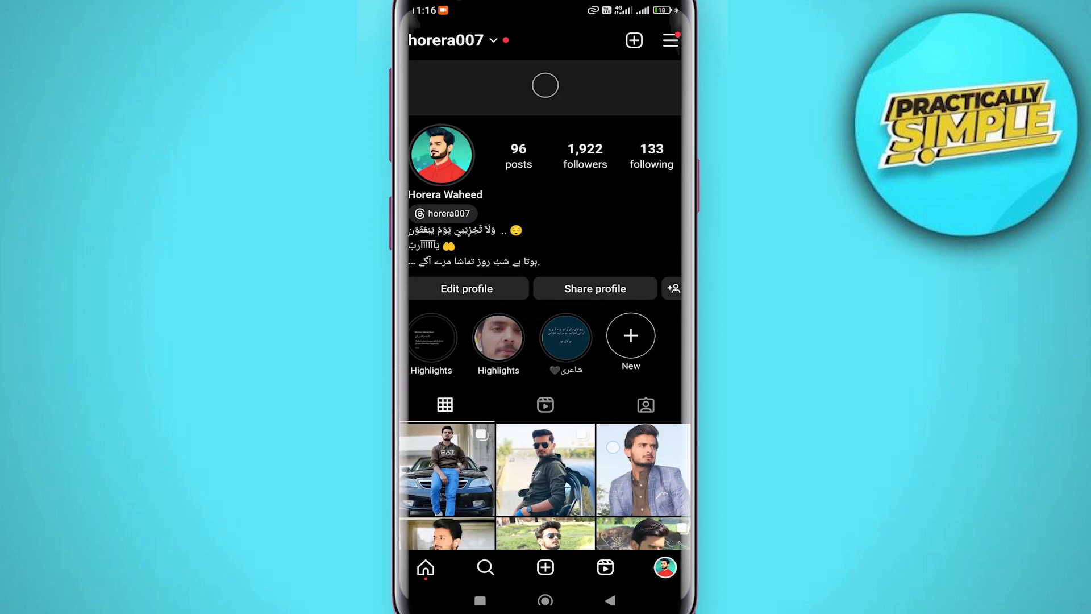
{"action": "left_click", "coordinate": [425, 567]}
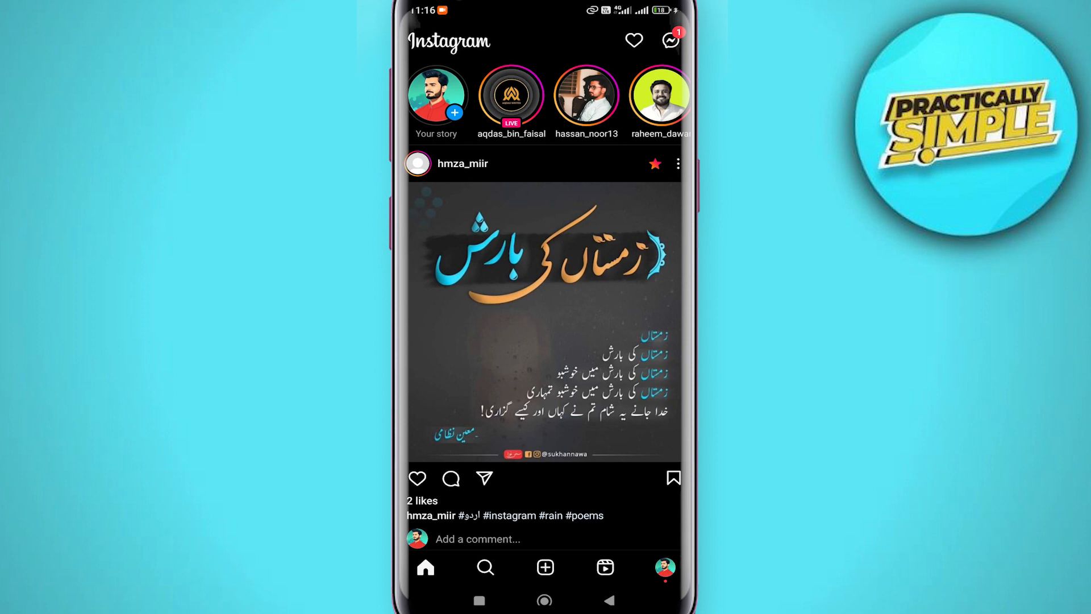
{"action": "left_click", "coordinate": [670, 40]}
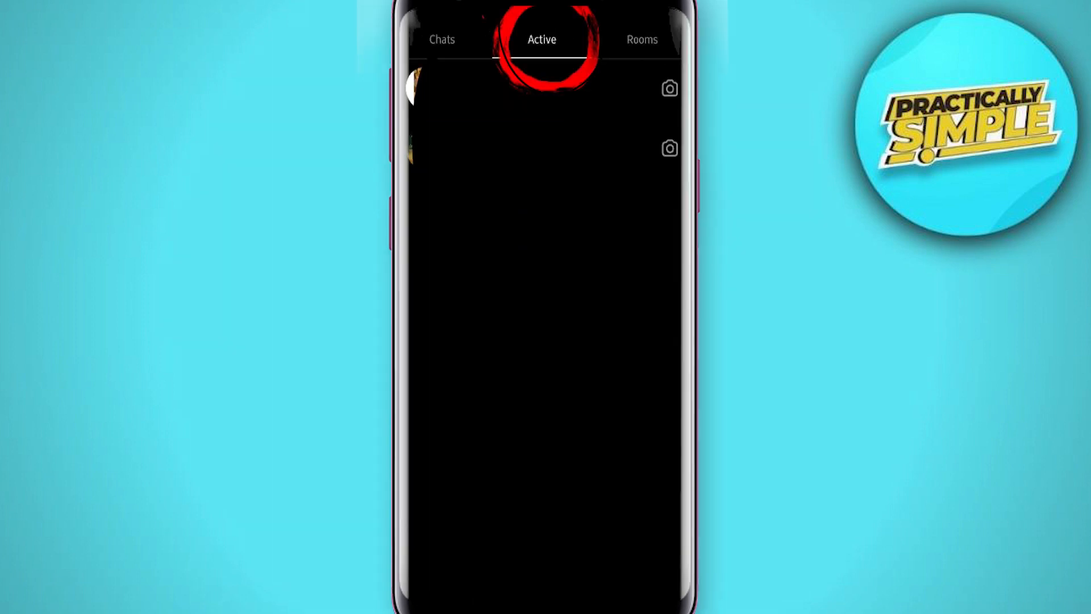